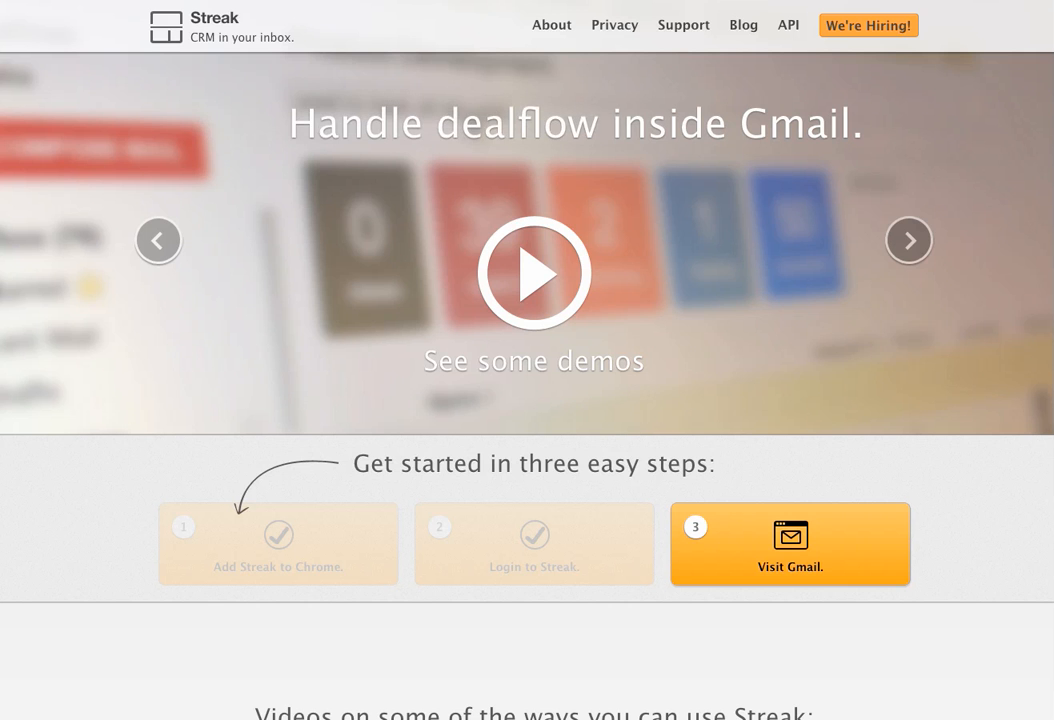
Step: Go to Gmail from the Streak site to reach the Philadelphia lead email
left_click(788, 544)
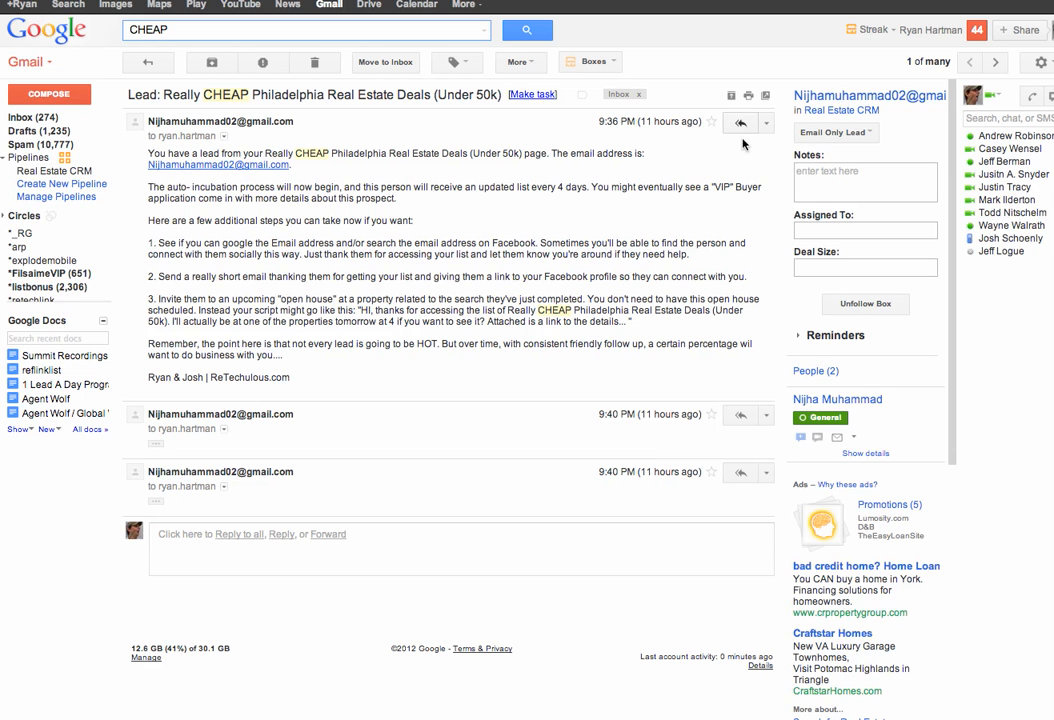
mouse_move(768, 232)
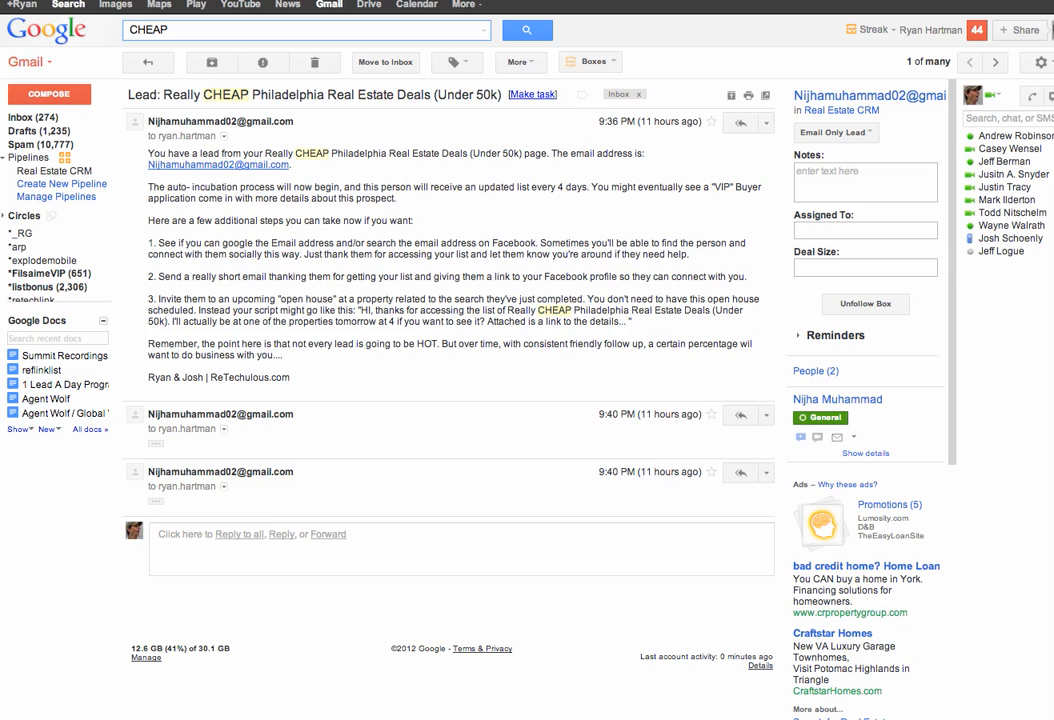
Step: Open the cheapphillyhouses lead email and enter 'CheapPhilly' as a new box name in the Boxes search
left_click(148, 62)
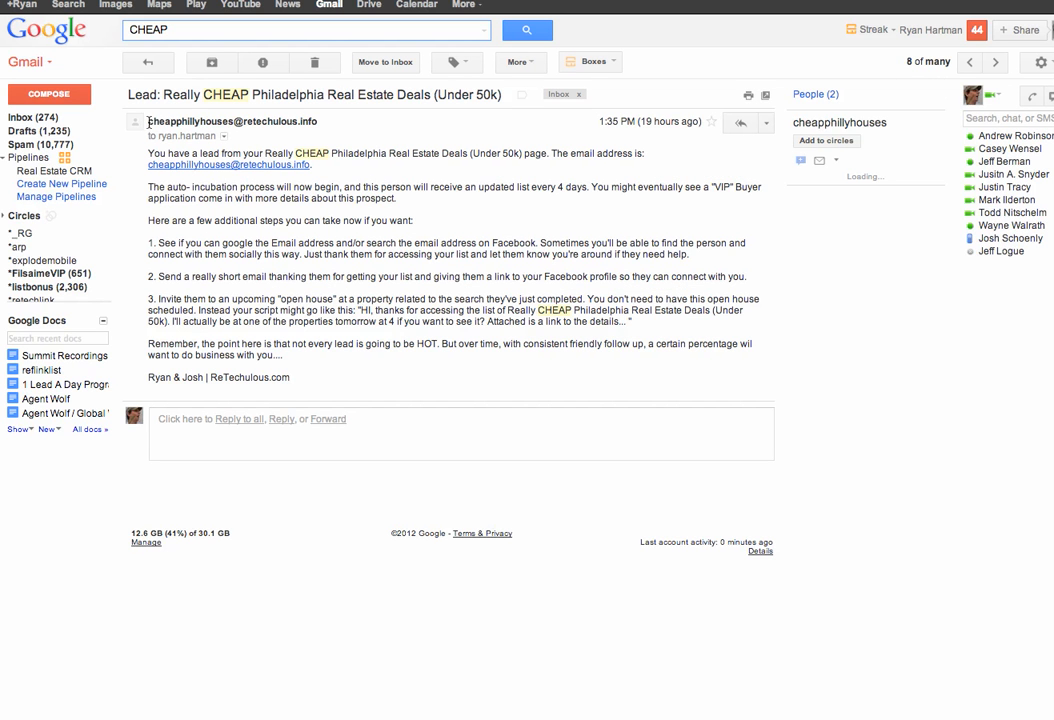
double_click(234, 122)
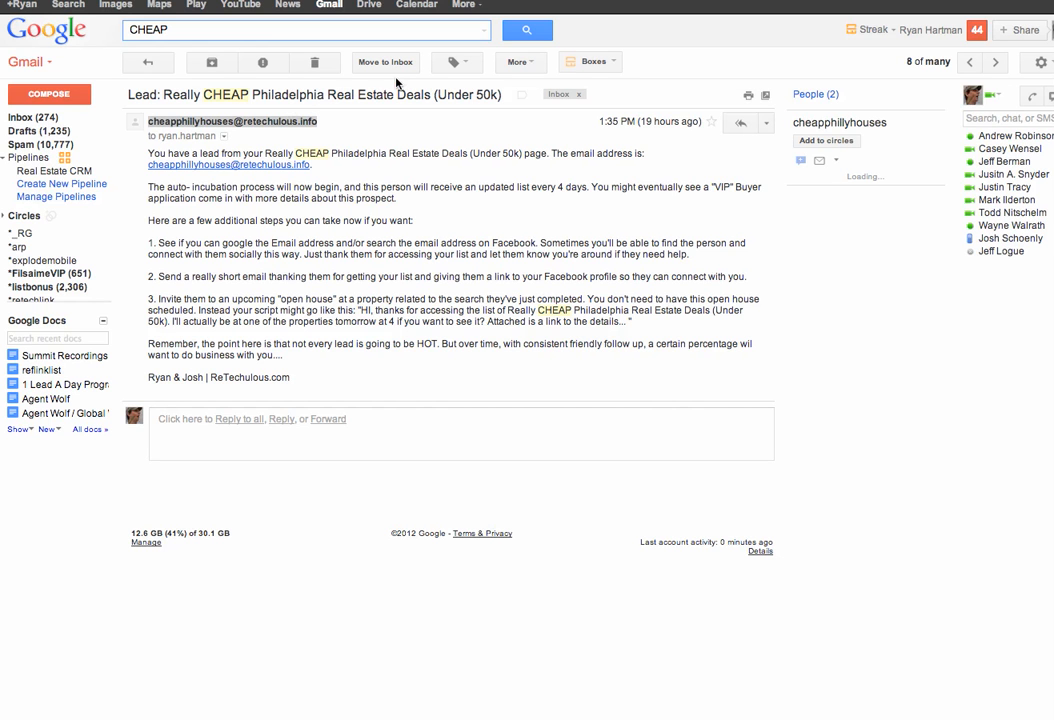
mouse_move(476, 128)
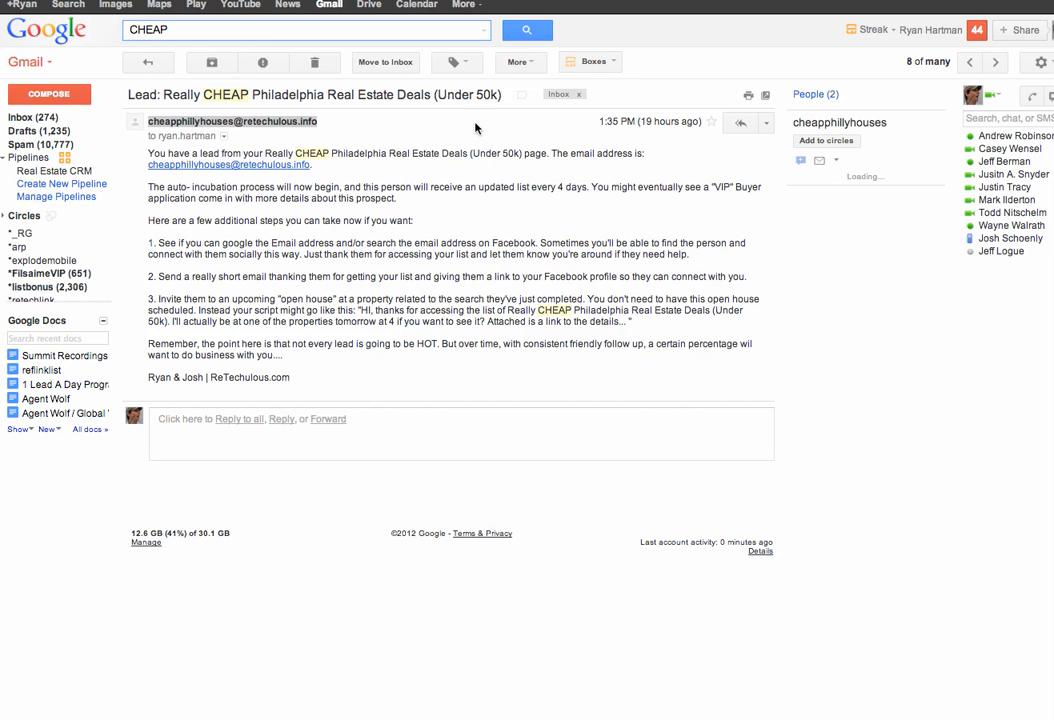
left_click(588, 60)
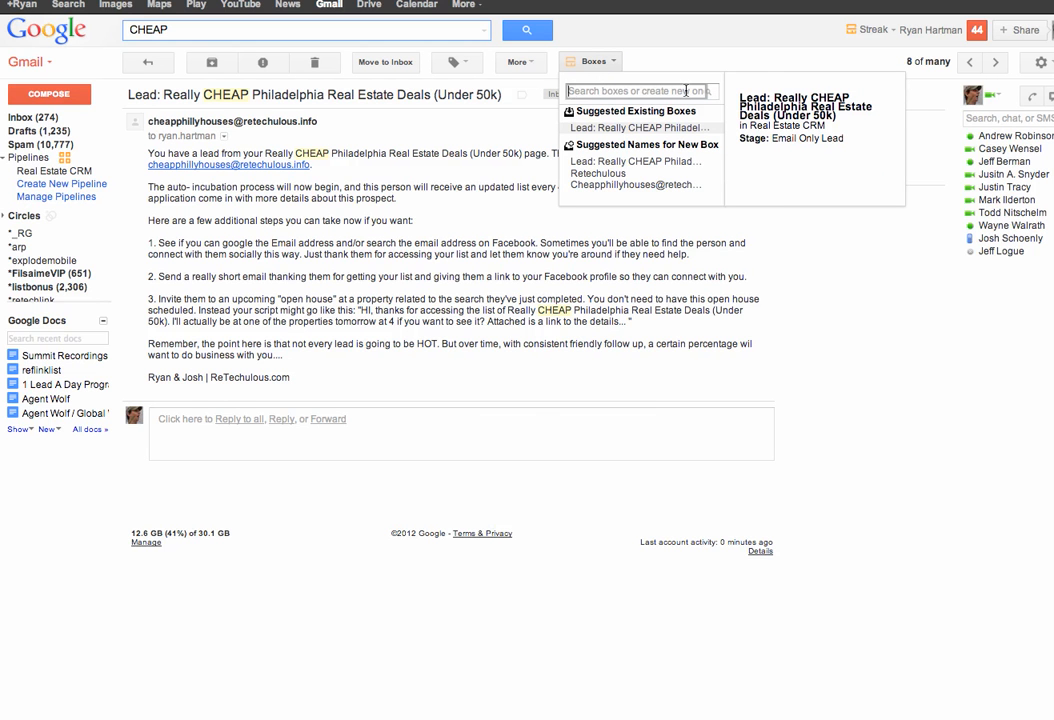
type("CheapPhilly")
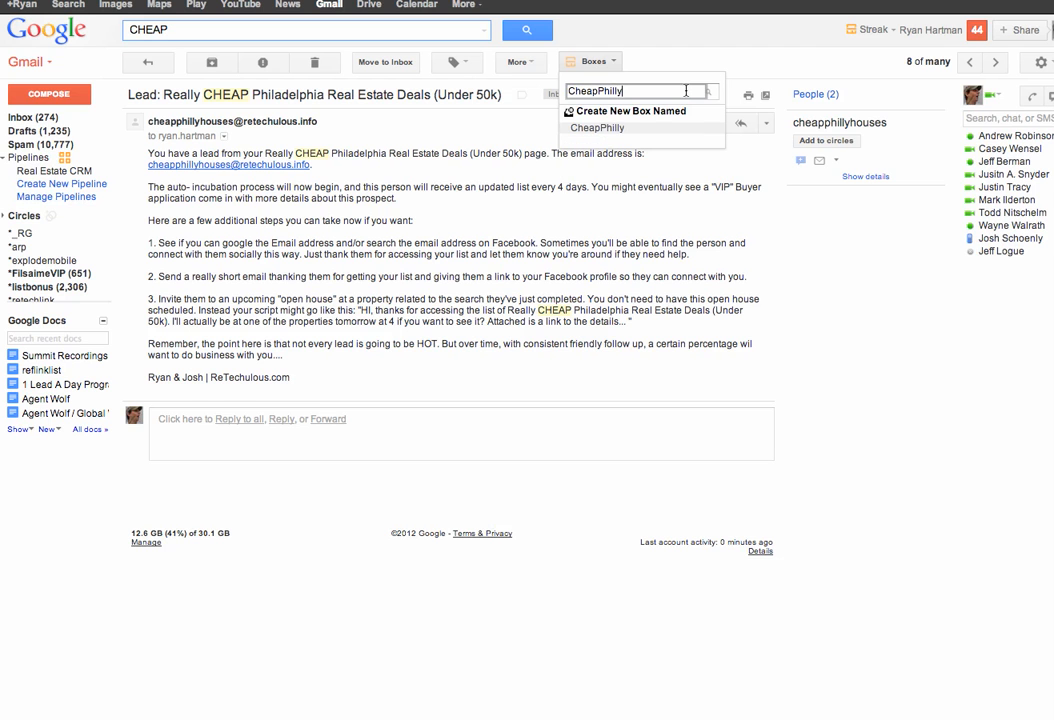
type("Hou")
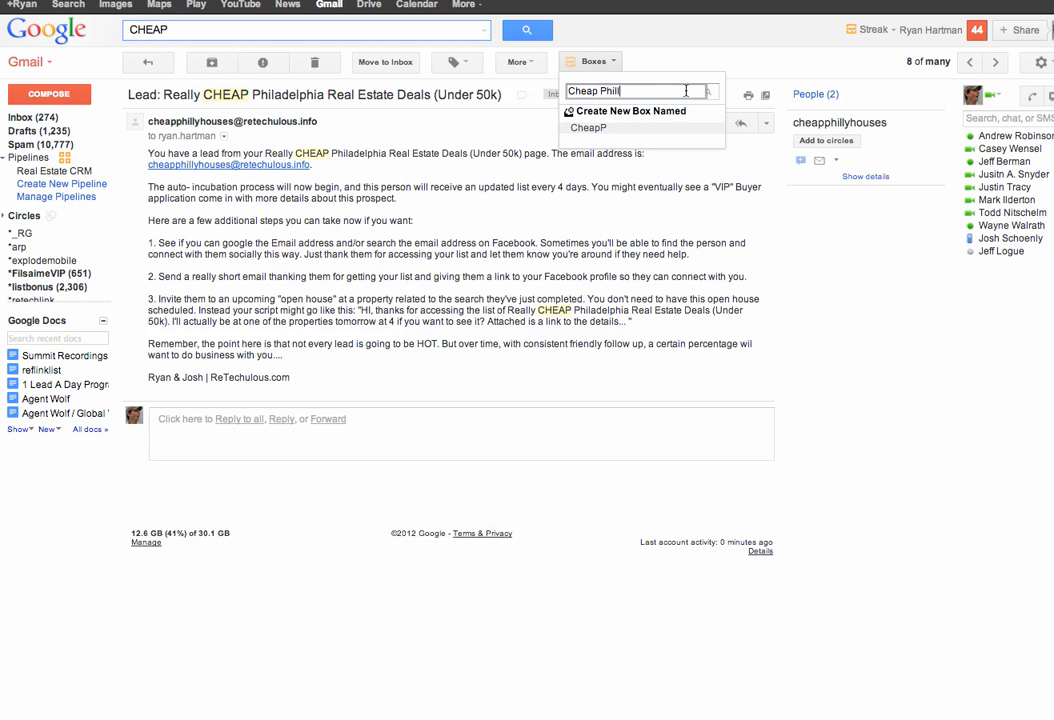
Step: Create the new Cheap Philly box and select the Assigned To field in the sidebar
left_click(588, 128)
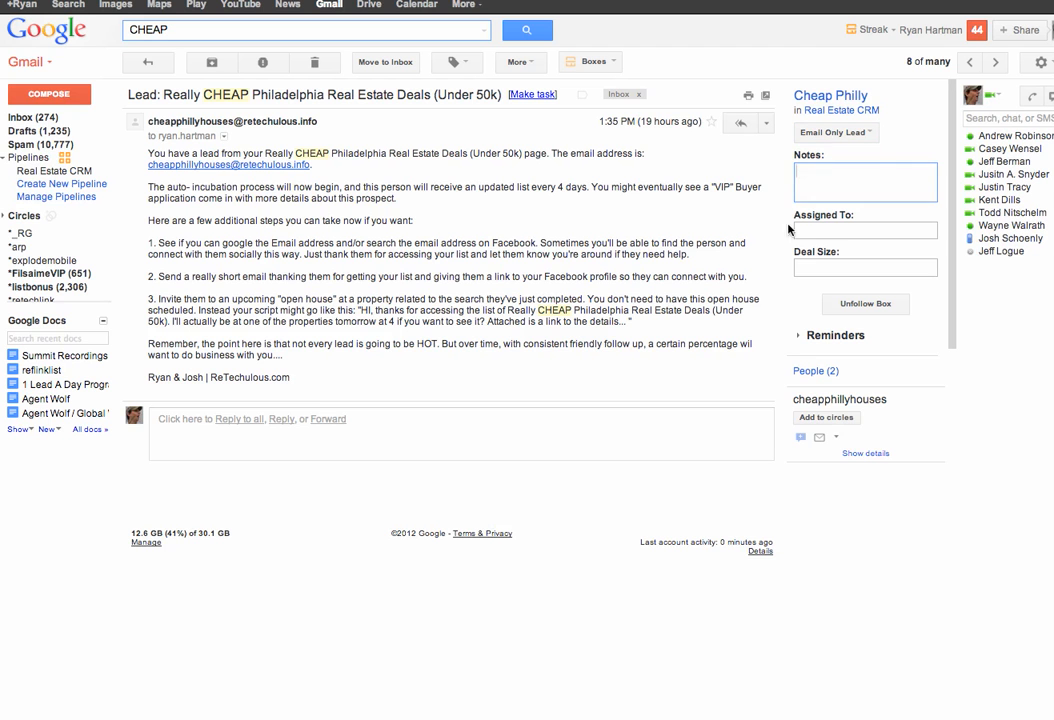
left_click(864, 230)
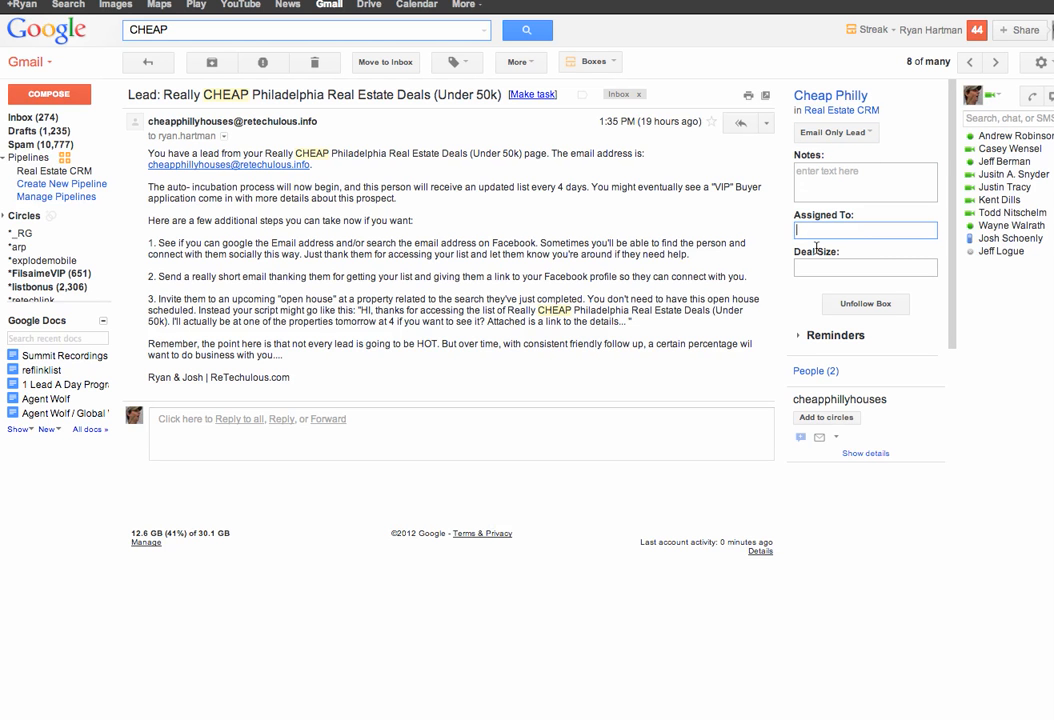
mouse_move(768, 166)
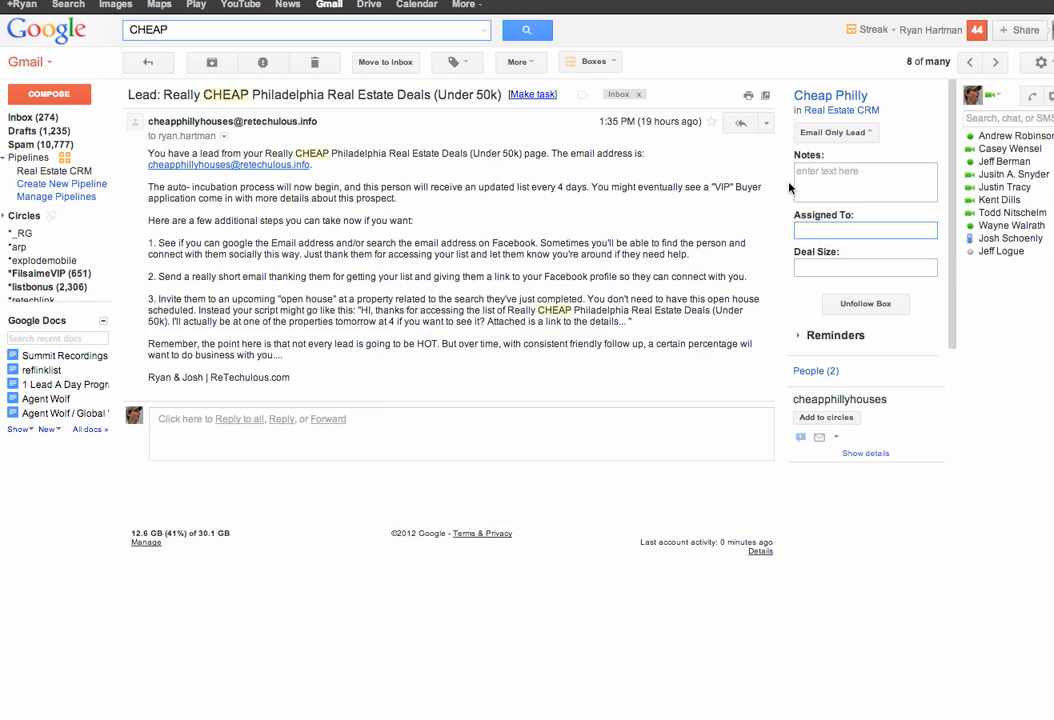
left_click(864, 230)
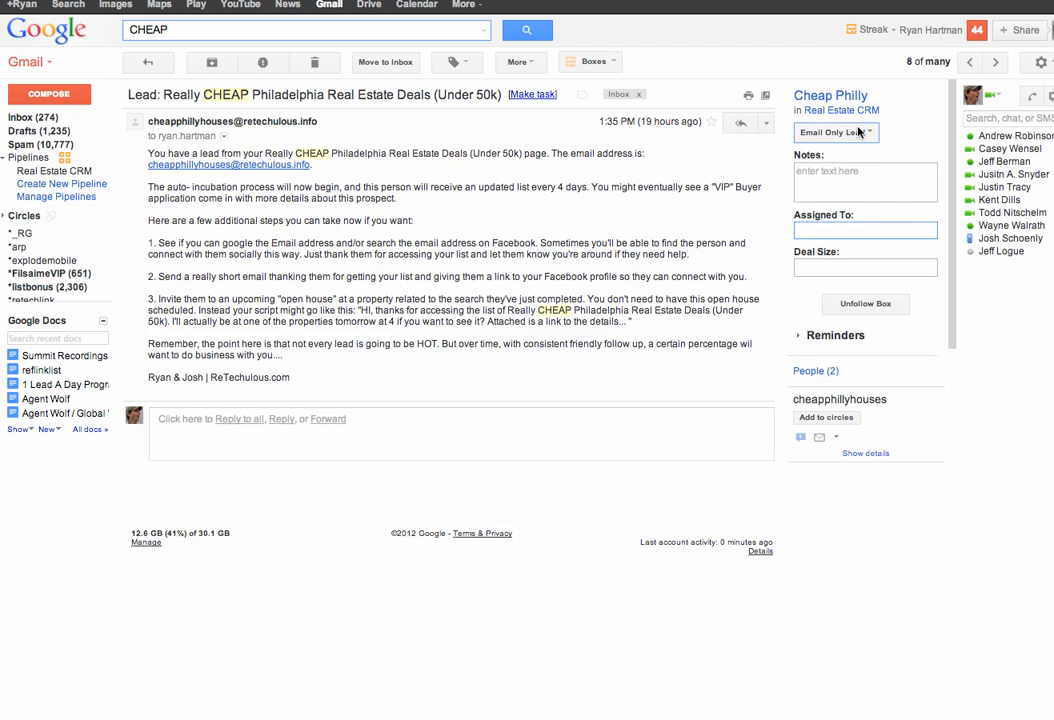
Step: Show the Cheap Philly box's stages from Email Only Lead to Closed / Past Client
left_click(836, 132)
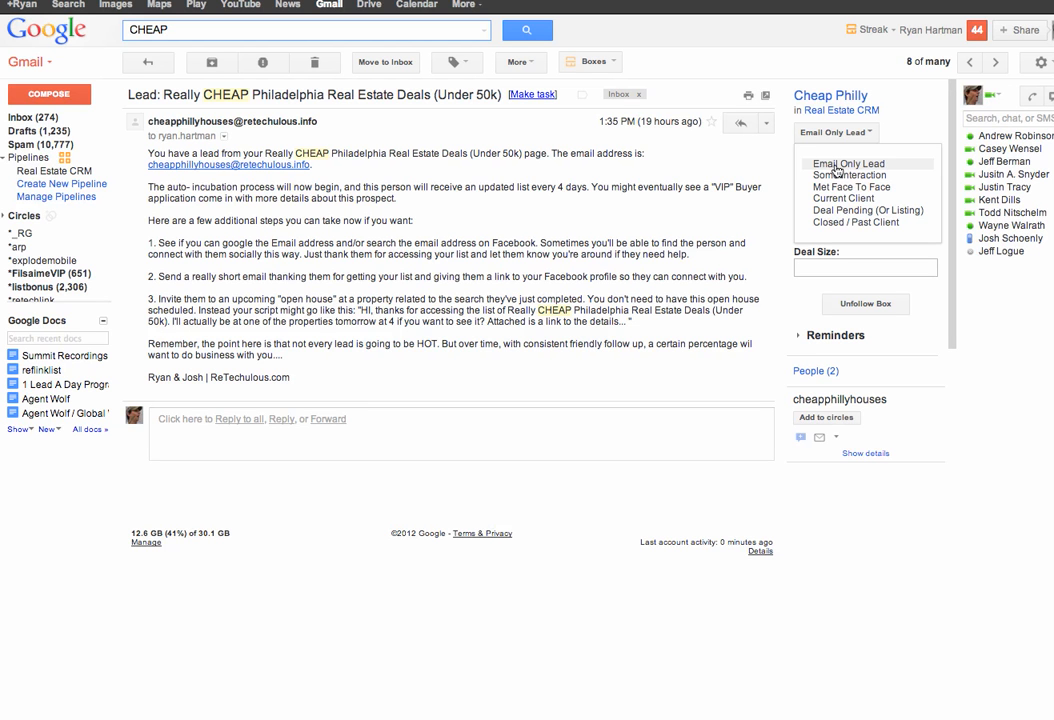
mouse_move(852, 188)
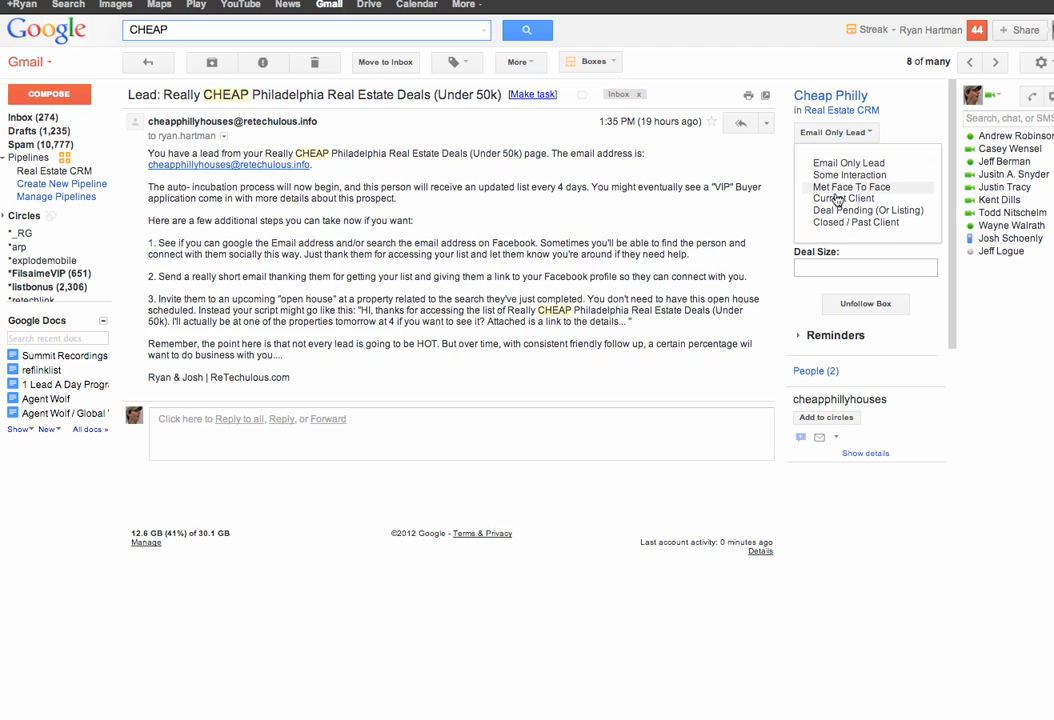
mouse_move(848, 176)
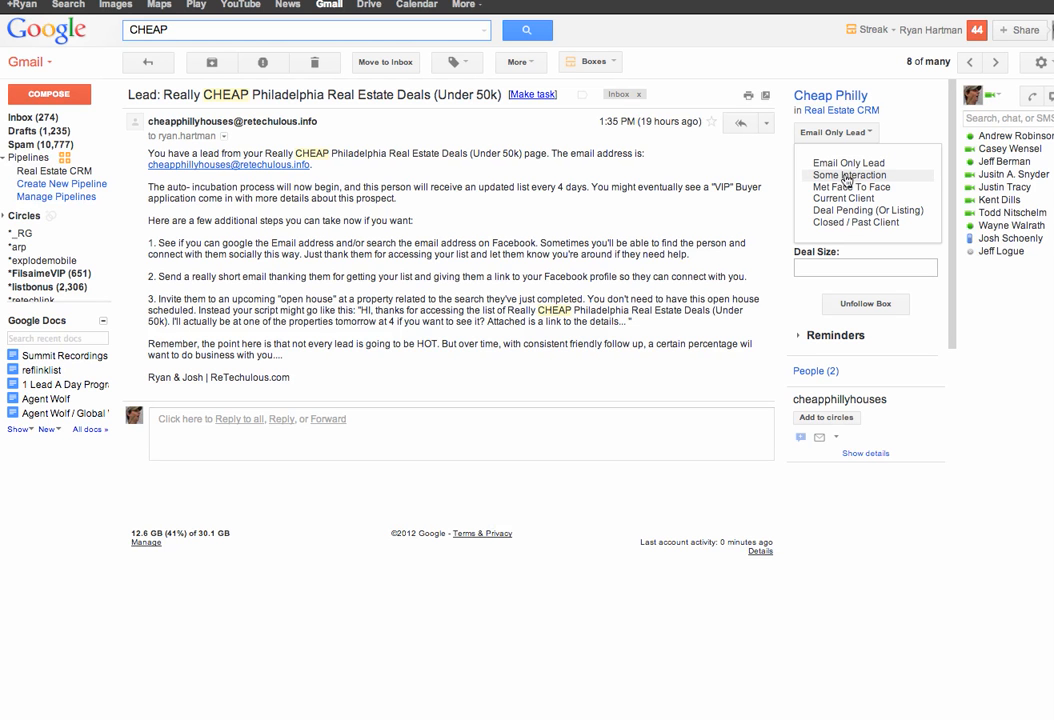
mouse_move(844, 180)
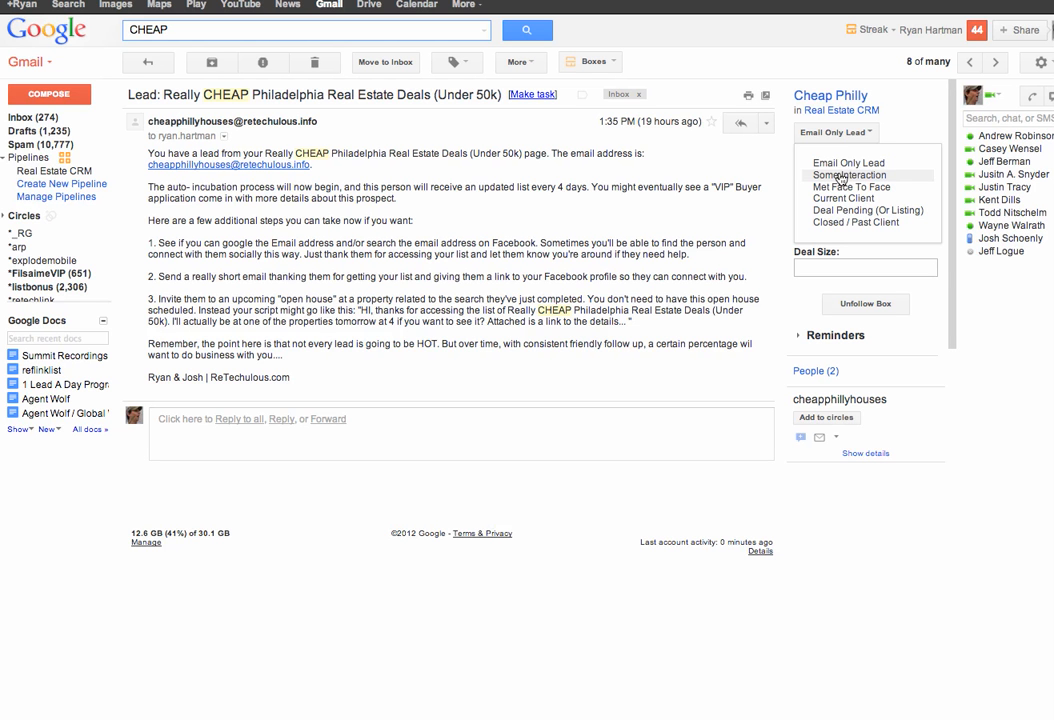
mouse_move(848, 188)
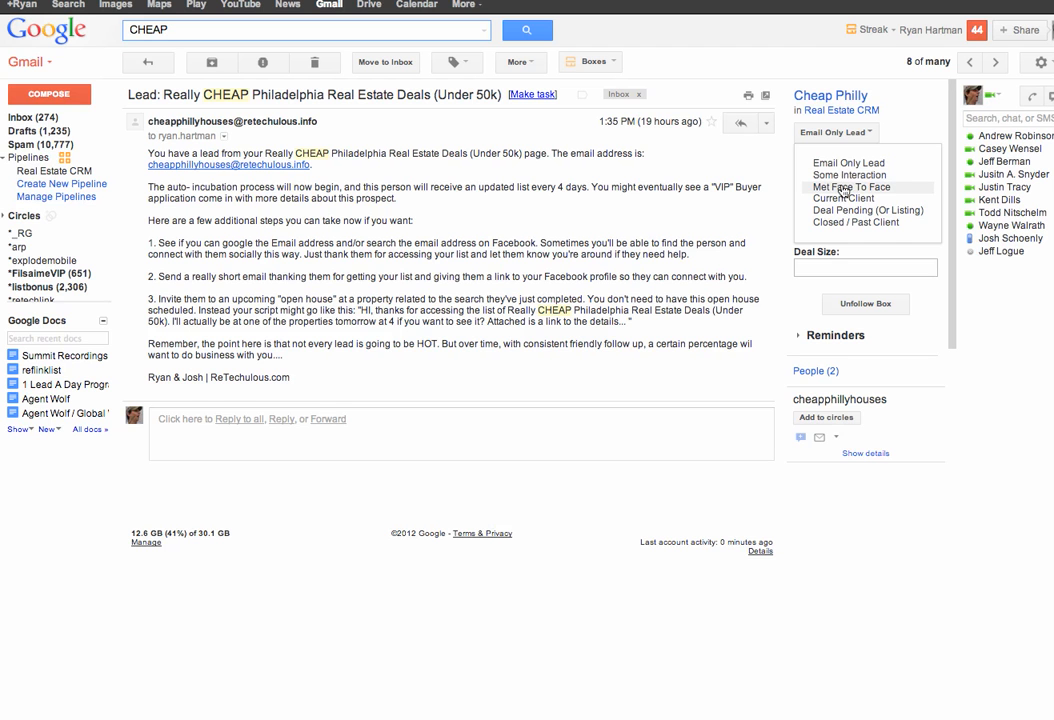
mouse_move(844, 198)
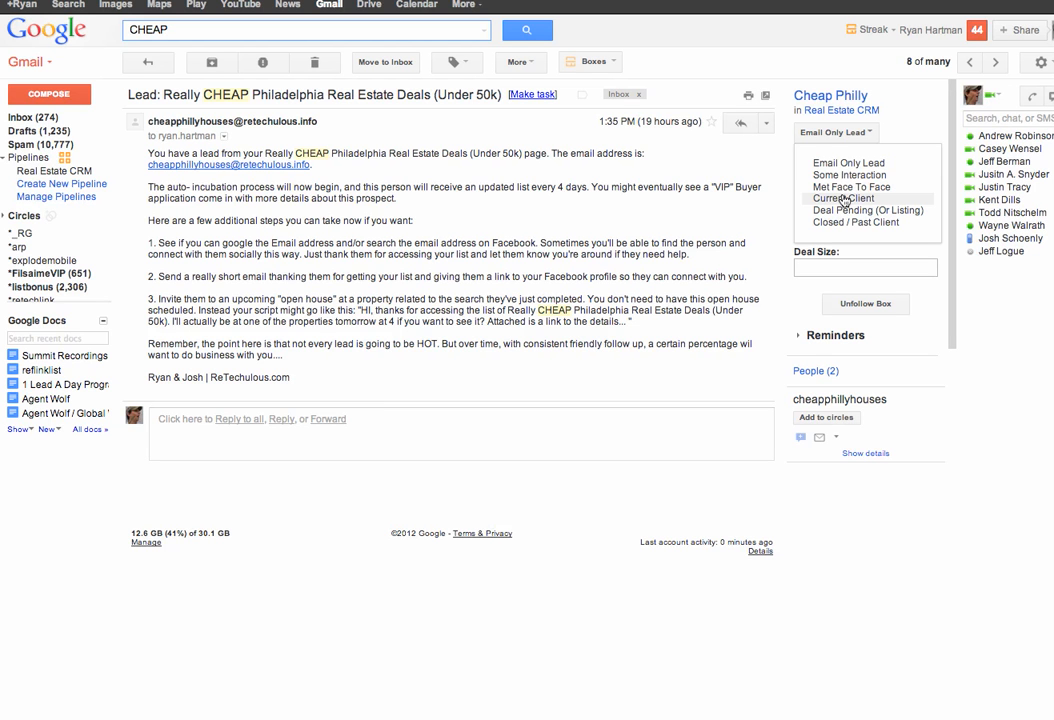
mouse_move(840, 228)
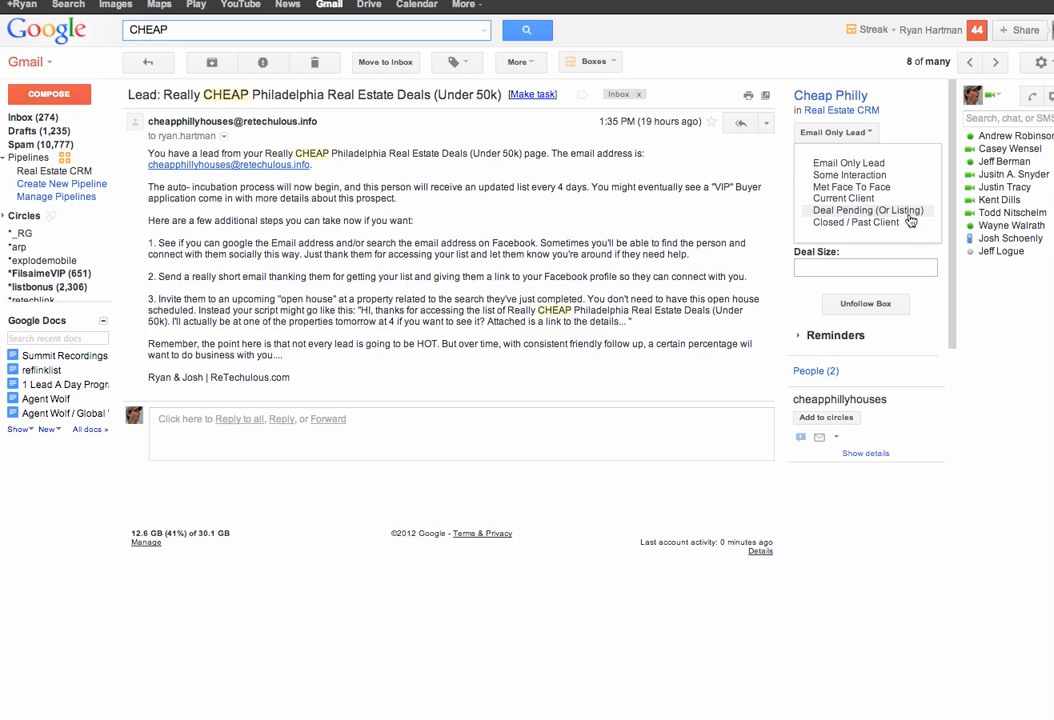
mouse_move(904, 228)
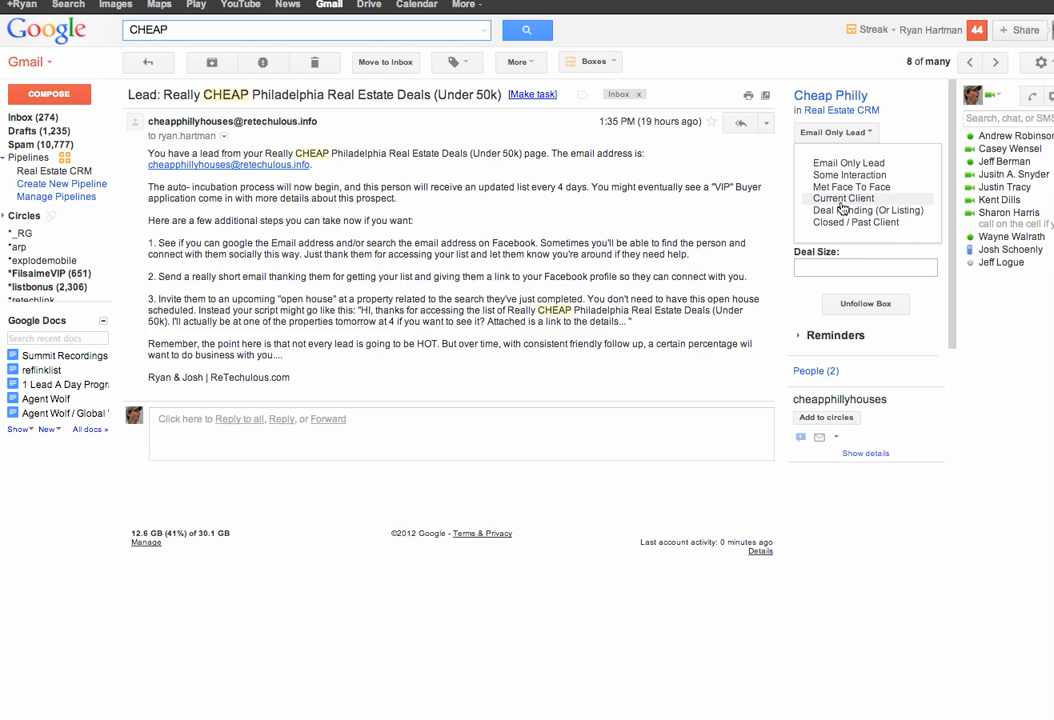
mouse_move(844, 200)
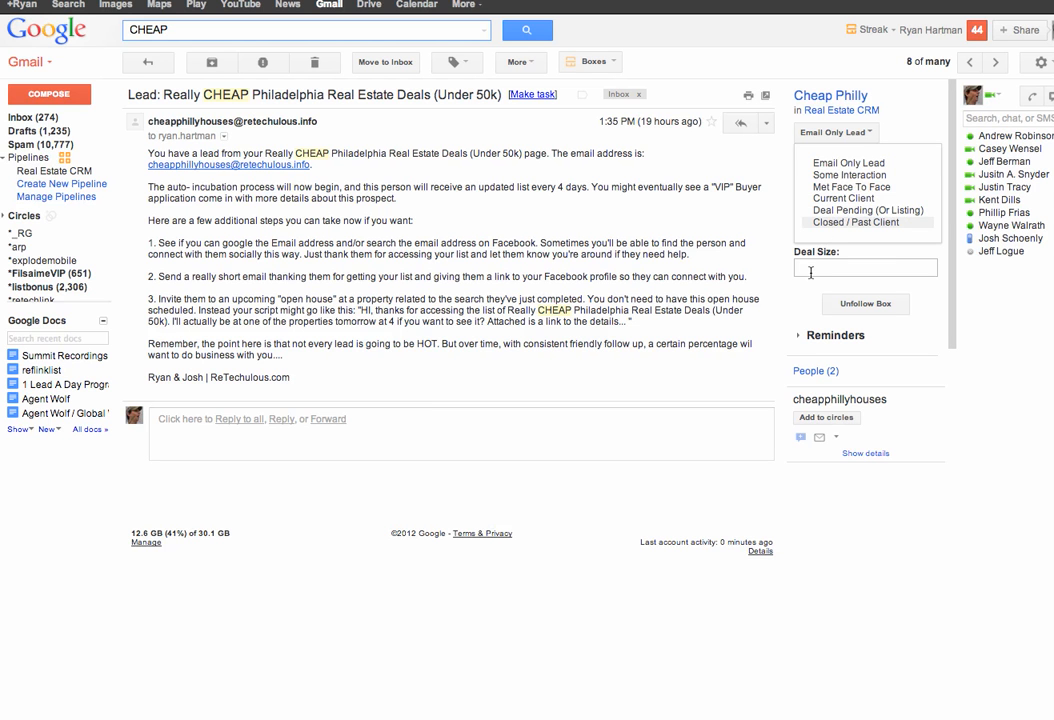
Step: Save a deal size of 100,000 on the box, then start and dismiss a new reminder
type("10")
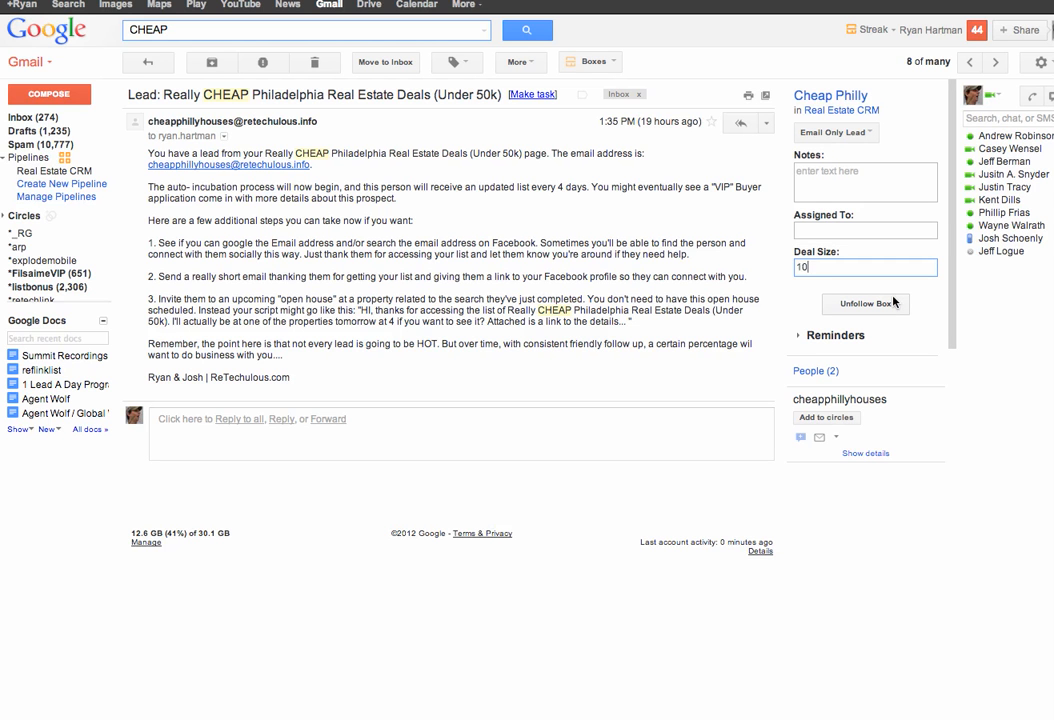
type("00,000")
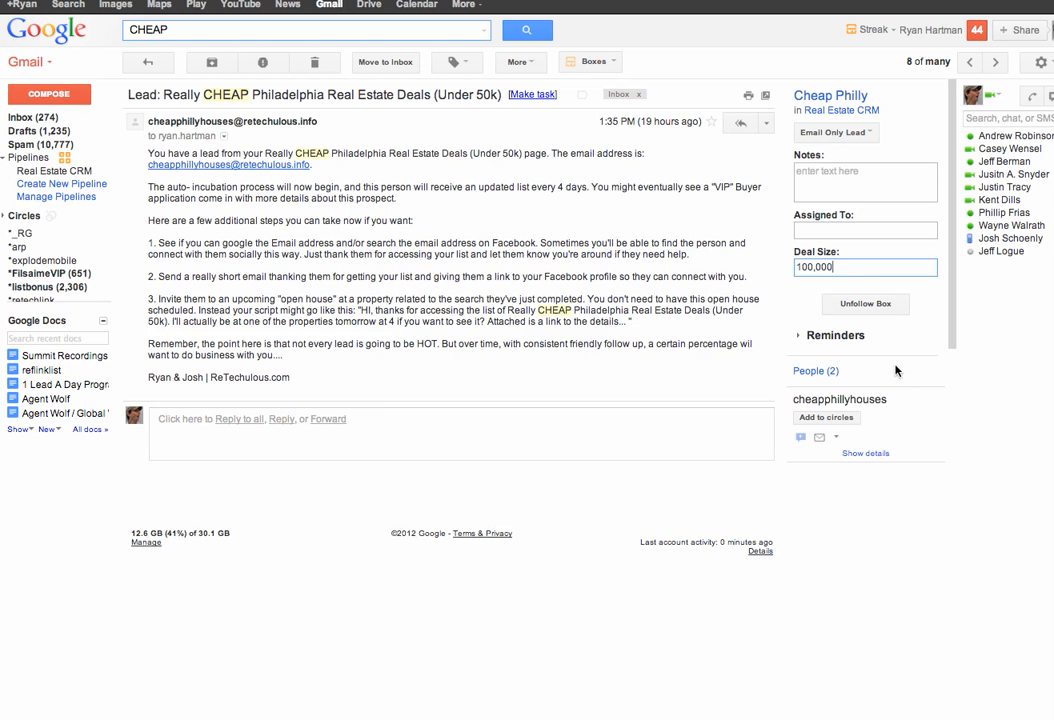
left_click(834, 336)
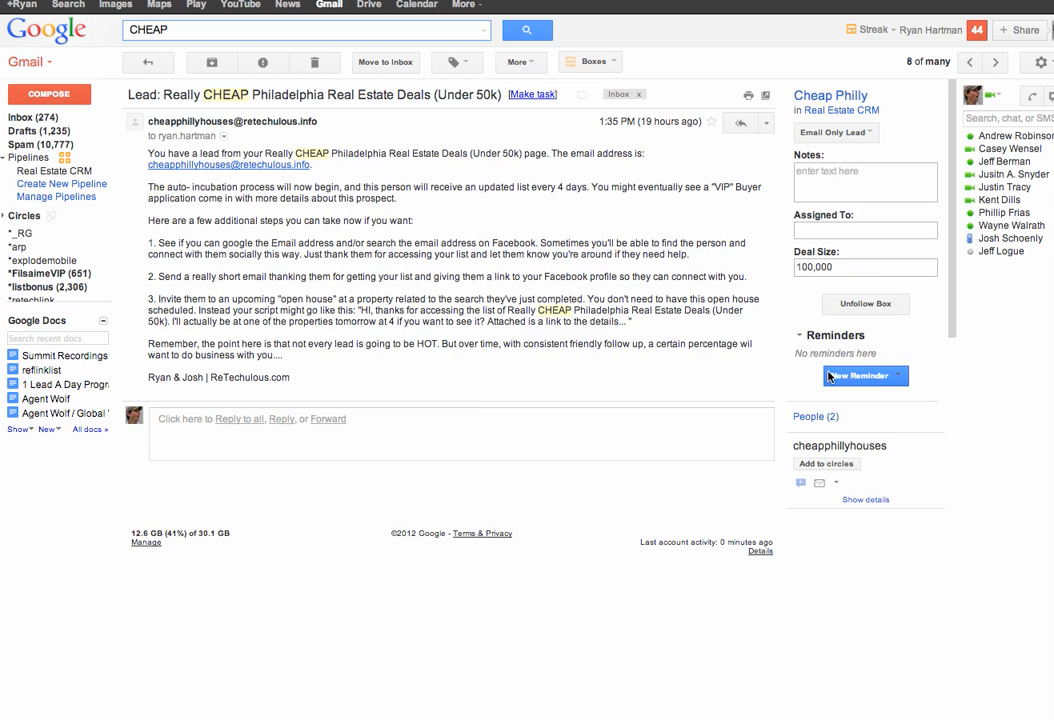
left_click(862, 376)
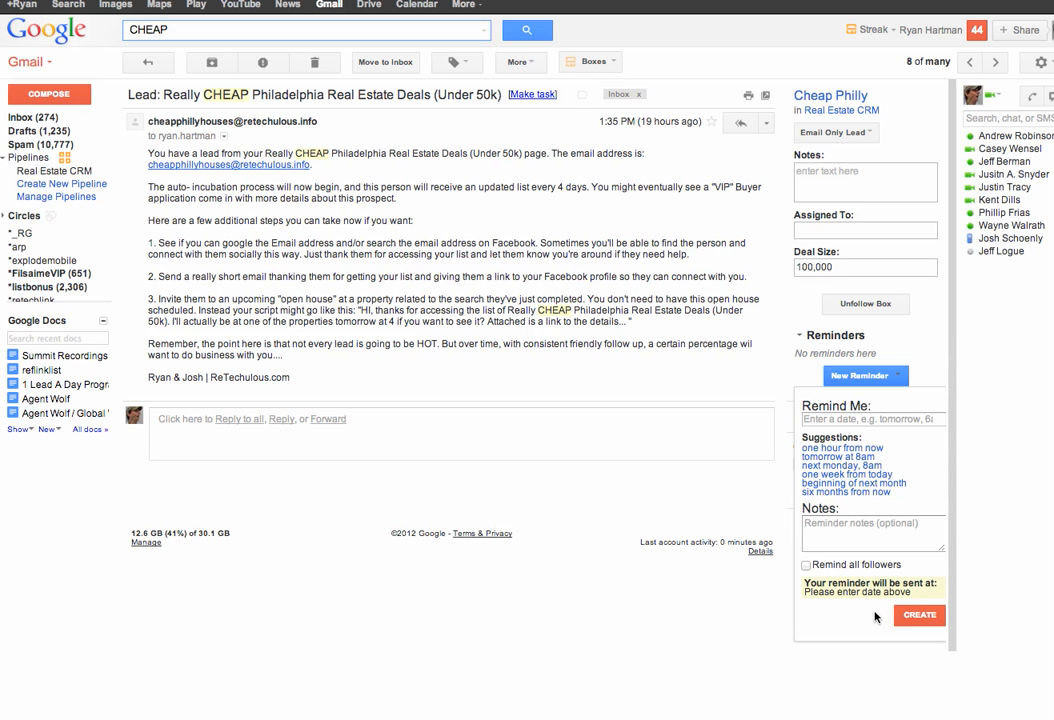
left_click(872, 532)
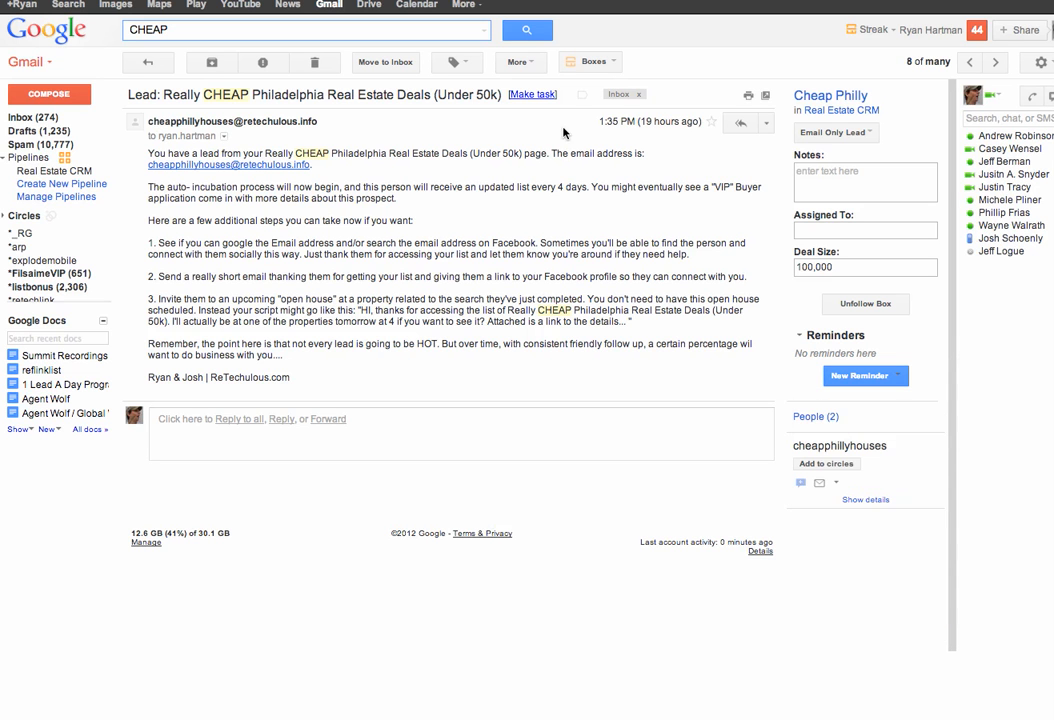
left_click(532, 94)
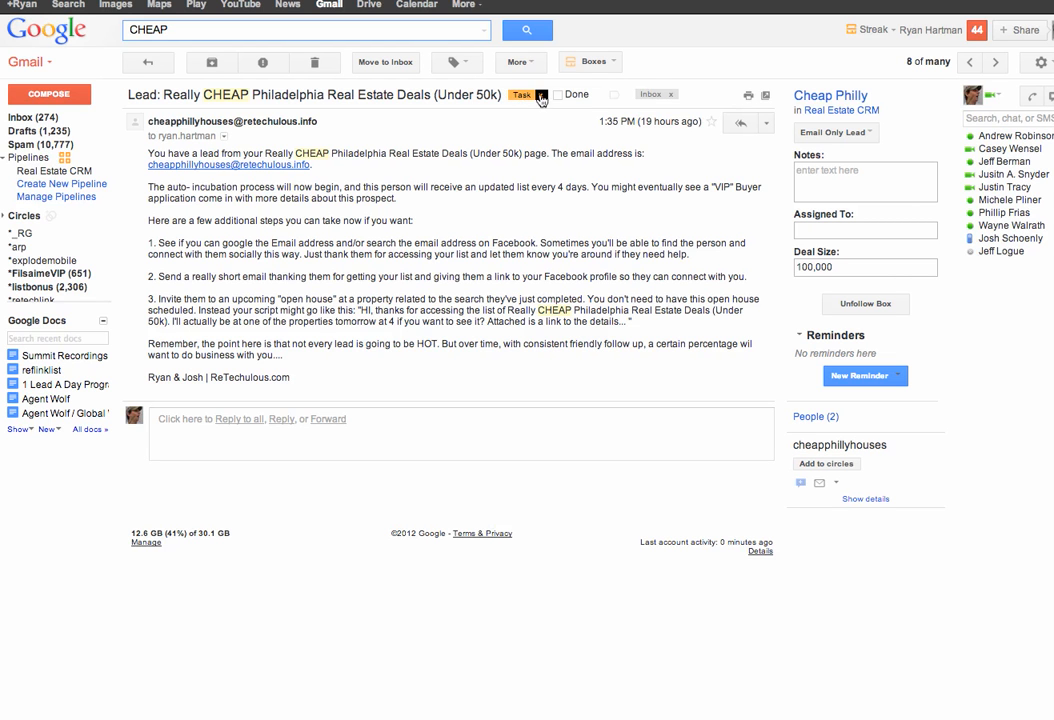
left_click(524, 94)
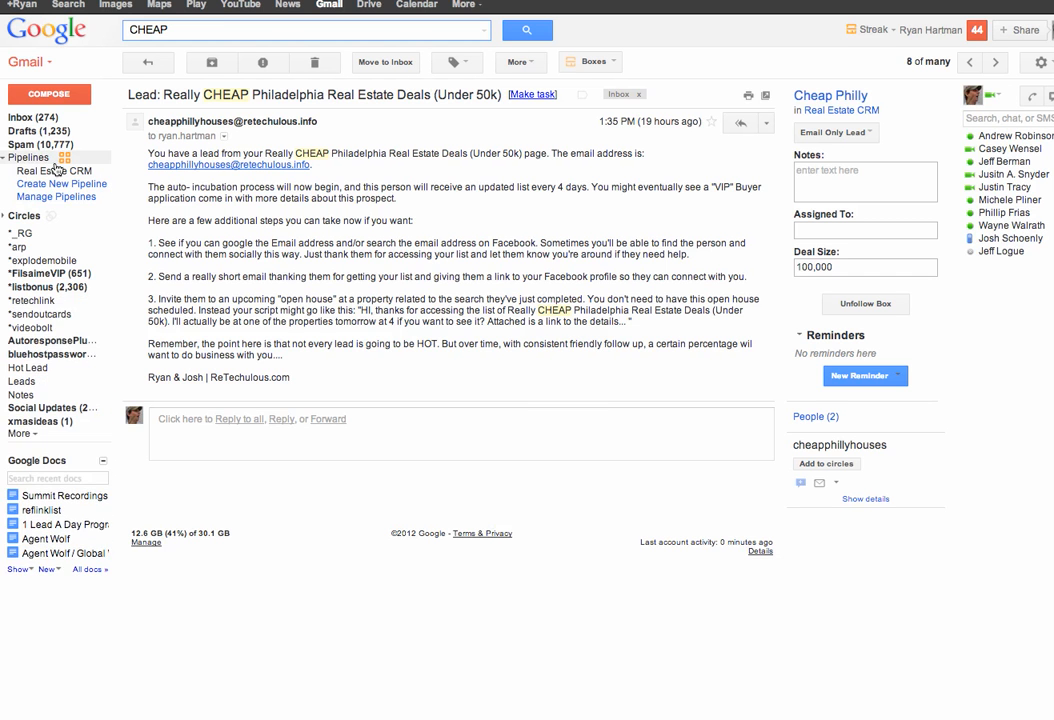
Step: Open the Real Estate CRM pipeline and collapse then re-expand the Email Only Lead group
left_click(52, 170)
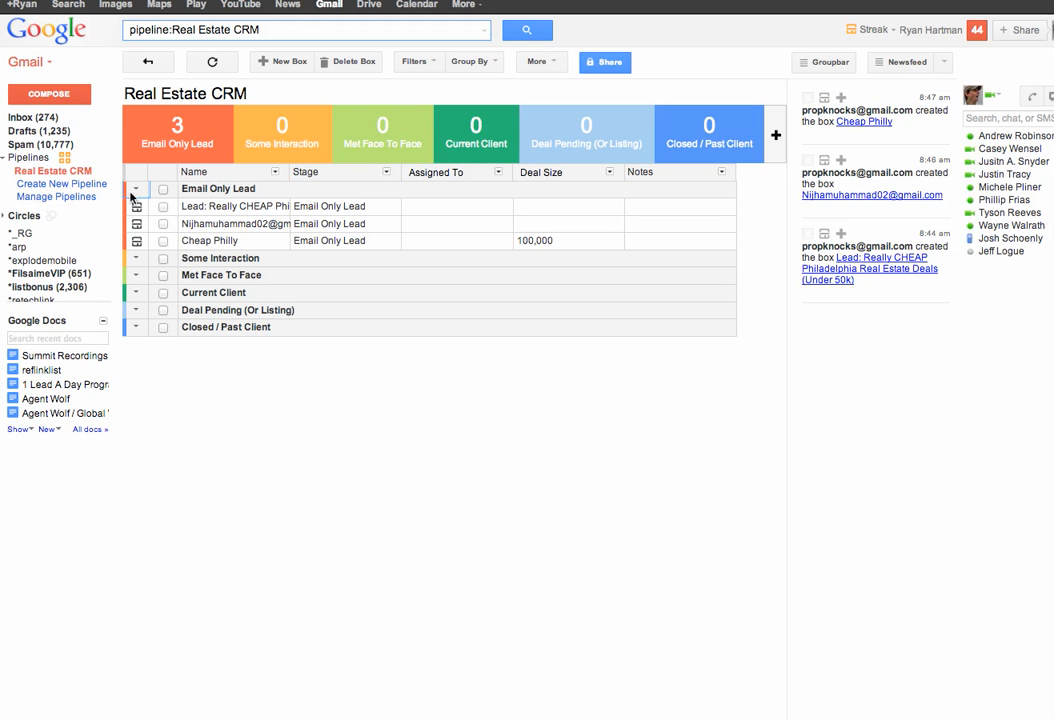
left_click(136, 188)
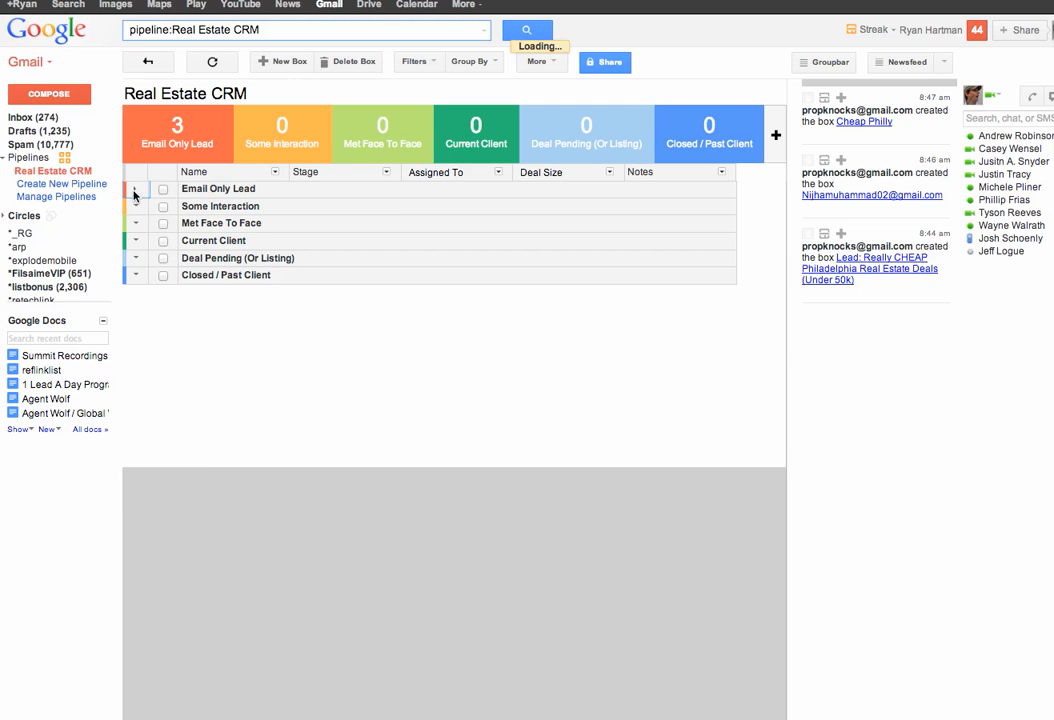
left_click(136, 188)
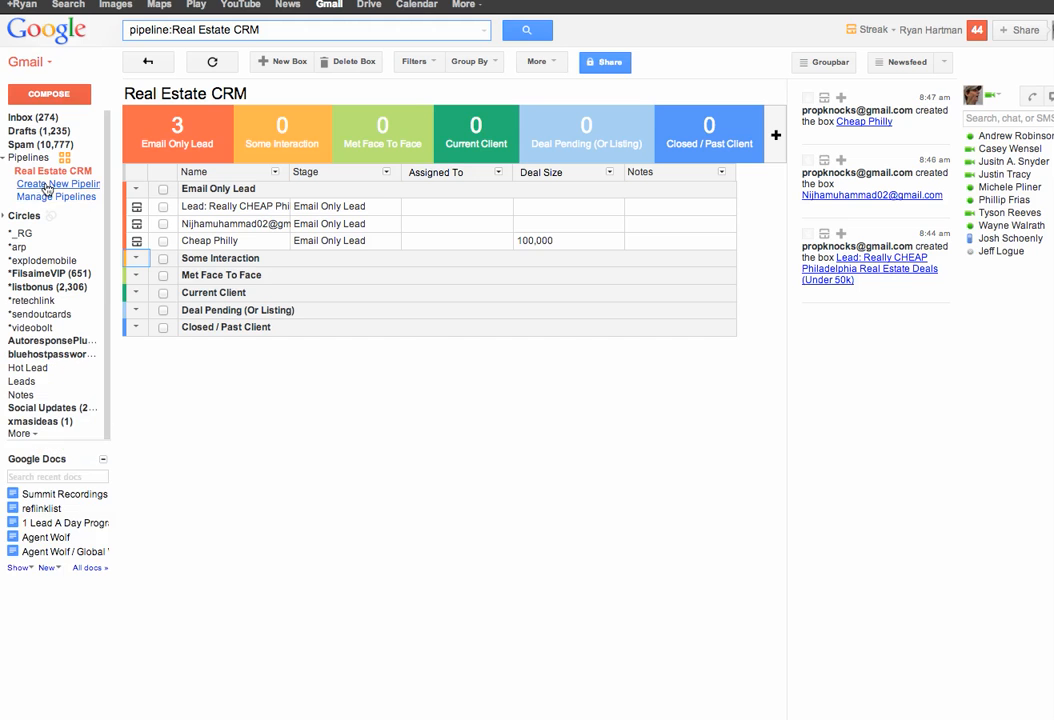
Step: Start a new pipeline and browse the templates down to Custom Blank
left_click(60, 184)
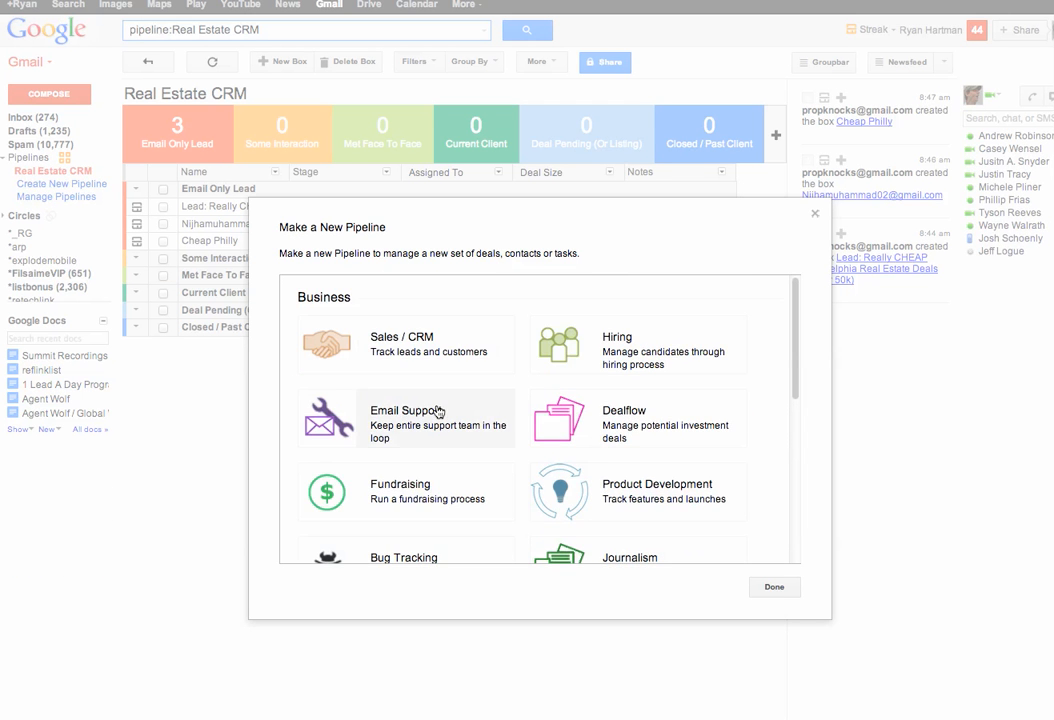
scroll("down", 3)
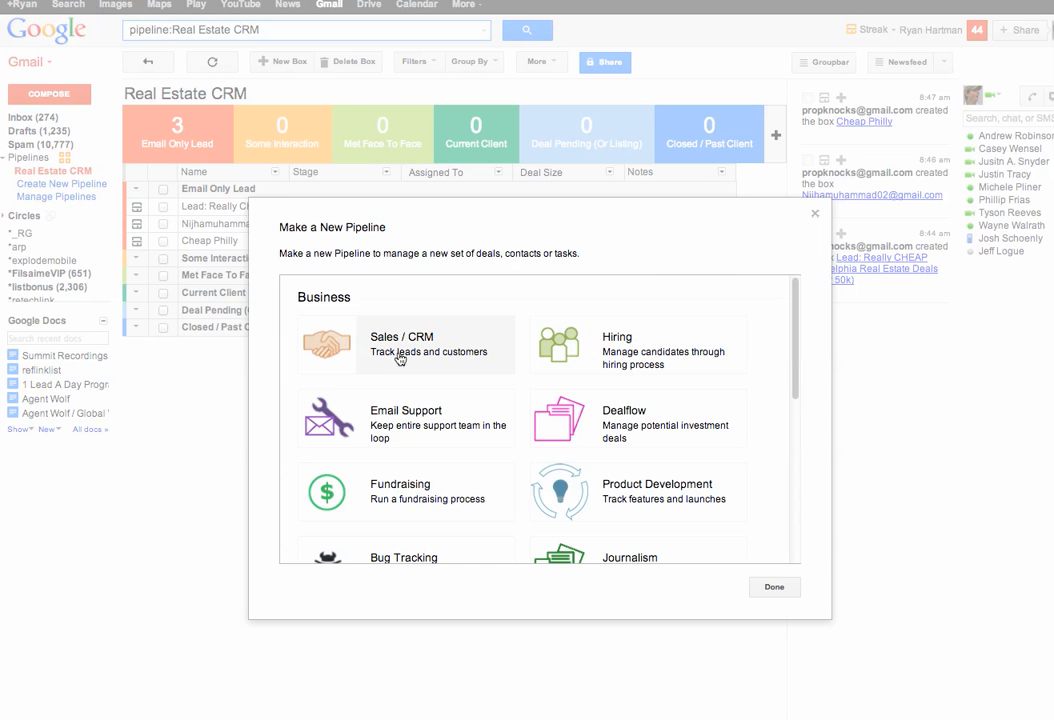
scroll("down", 3)
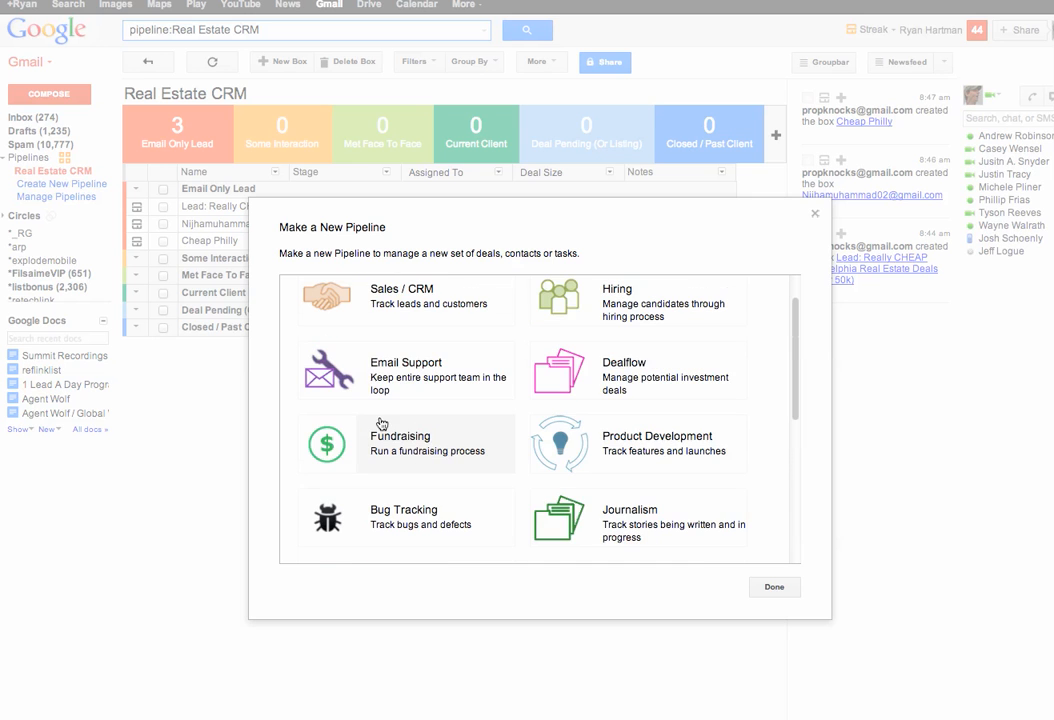
mouse_move(648, 418)
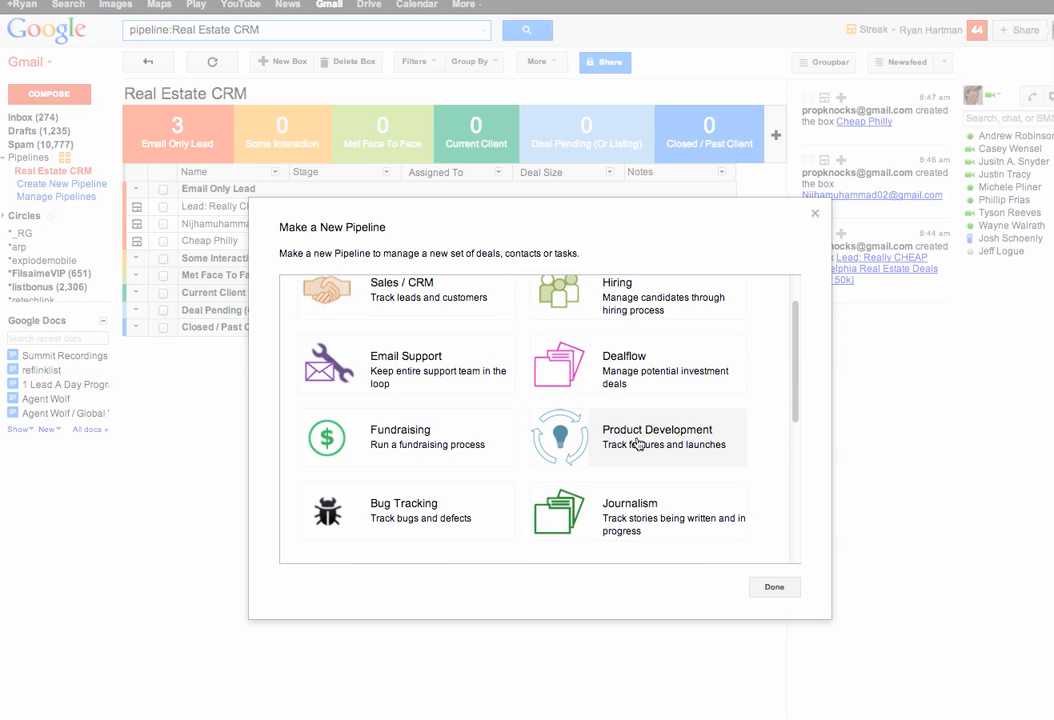
scroll("down", 3)
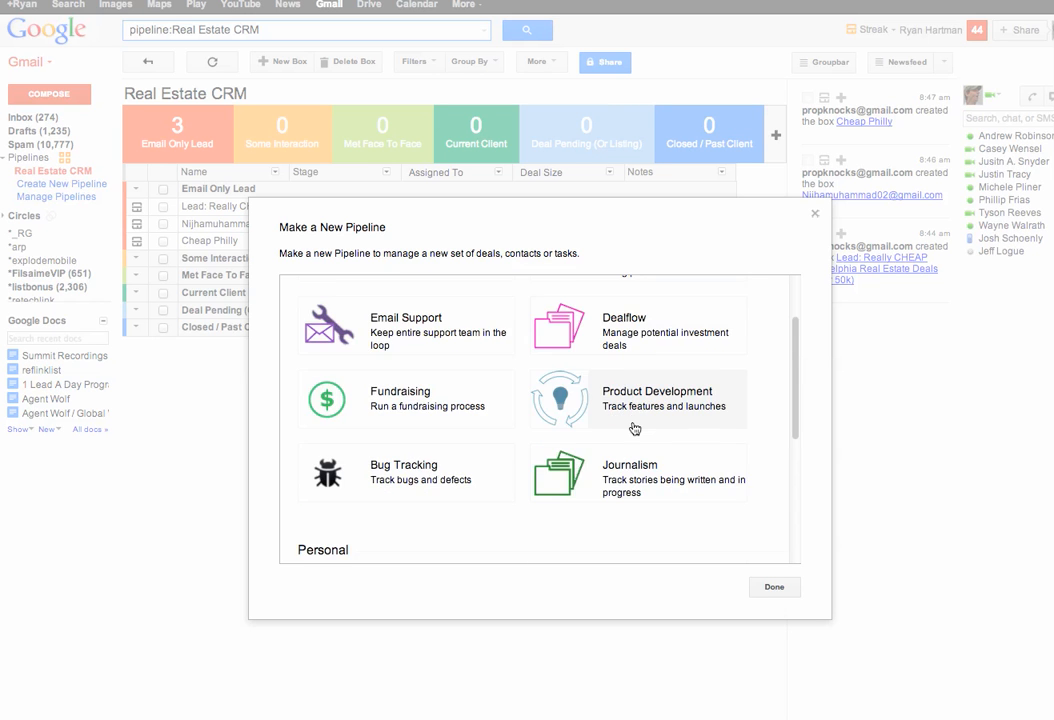
scroll("down", 3)
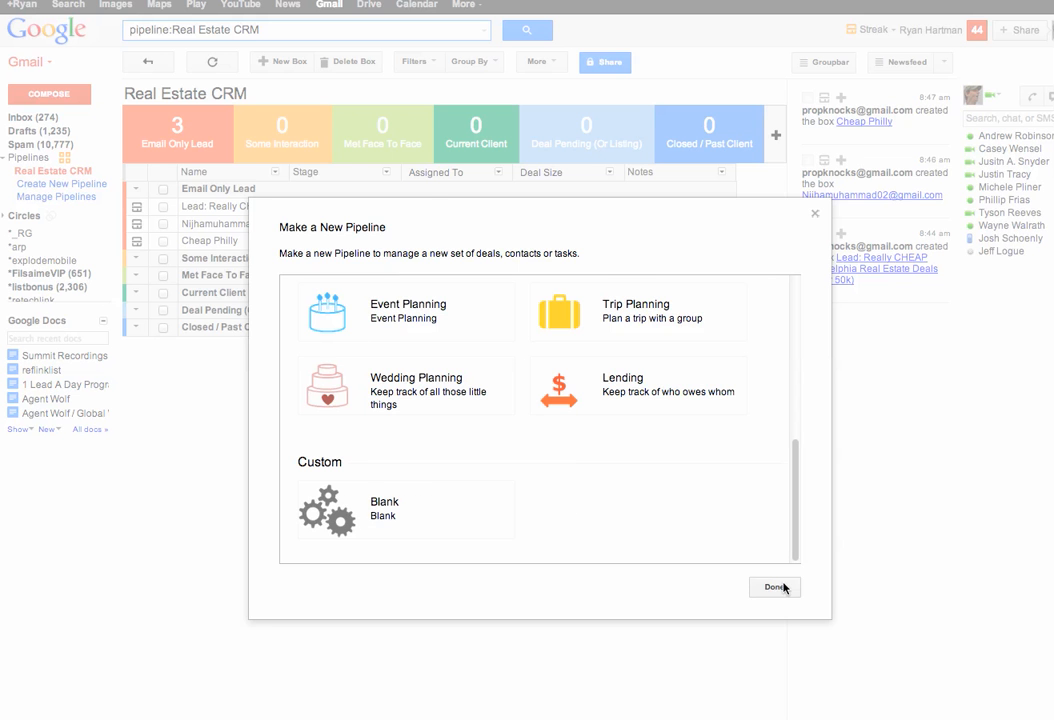
Step: Close the Make a New Pipeline chooser with Done, returning to Real Estate CRM
left_click(776, 588)
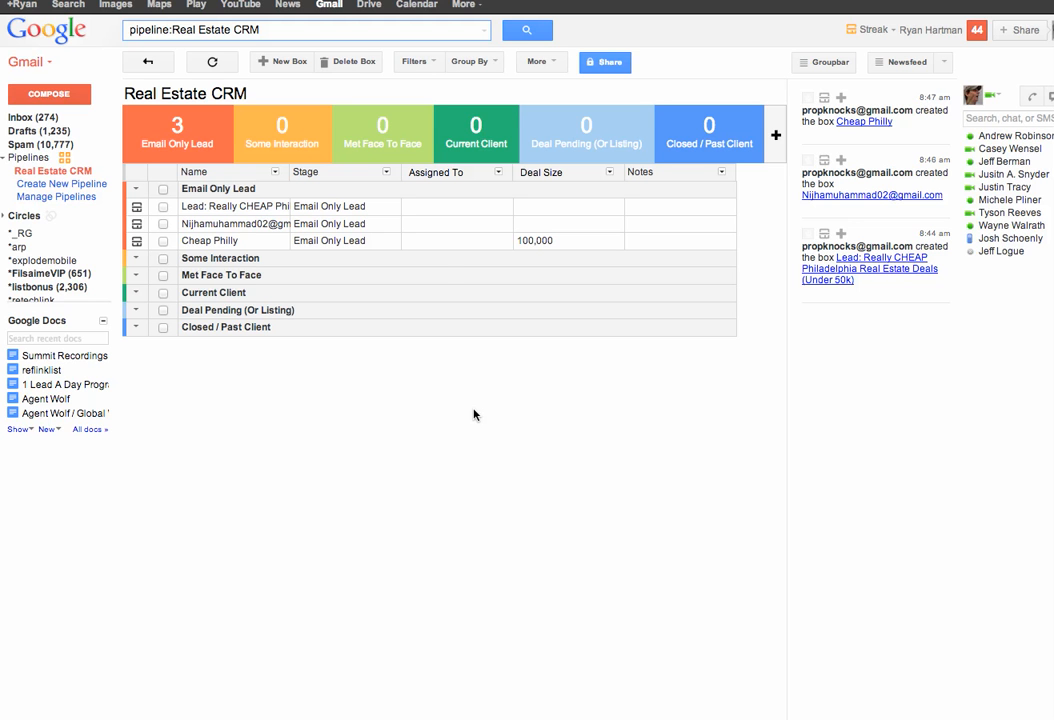
mouse_move(278, 572)
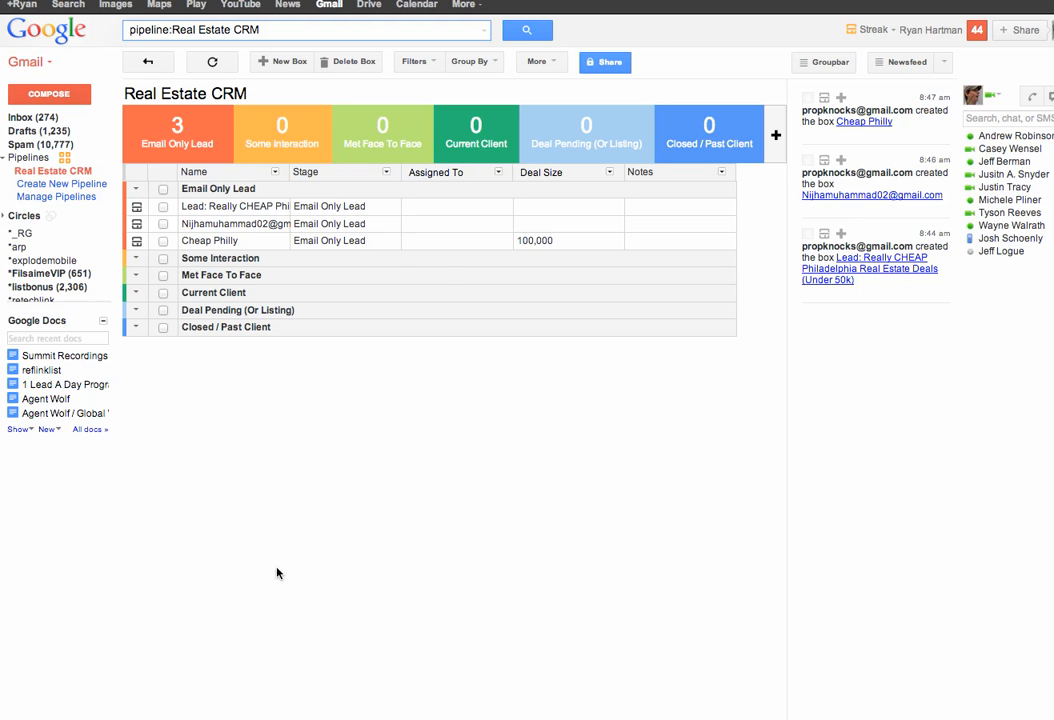